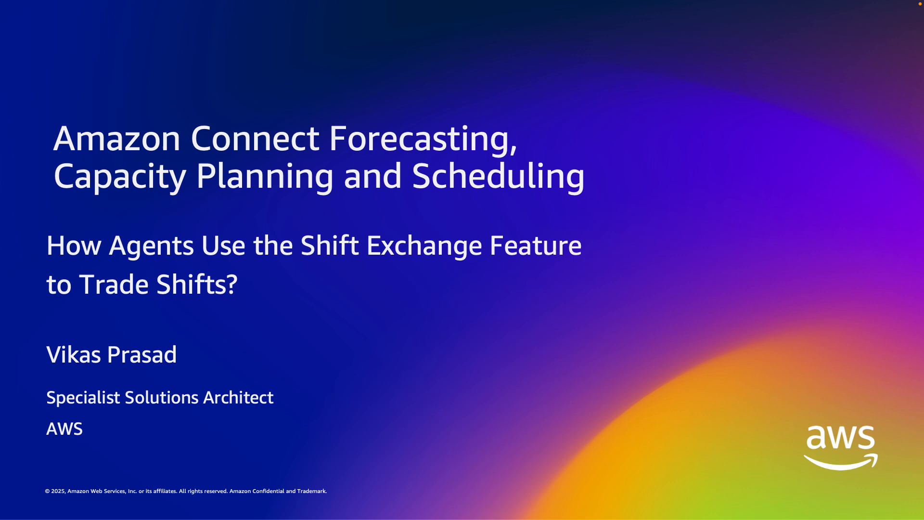
- Advance to the 'How the Shift Exchange feature works?' diagram slide
key("Right")
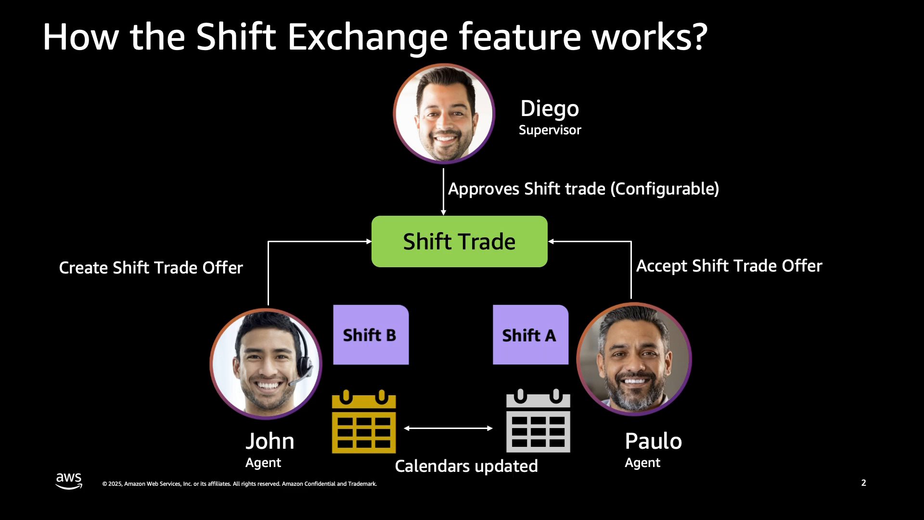
- Open John's Schedule Manager from the workspace header, showing the week of Feb 23 – Mar 1, 2025
key("right")
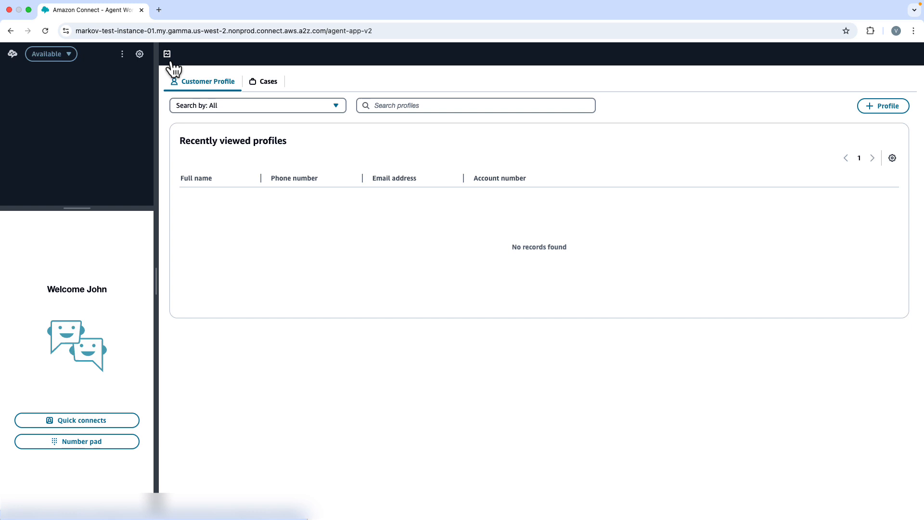
mouse_move(168, 54)
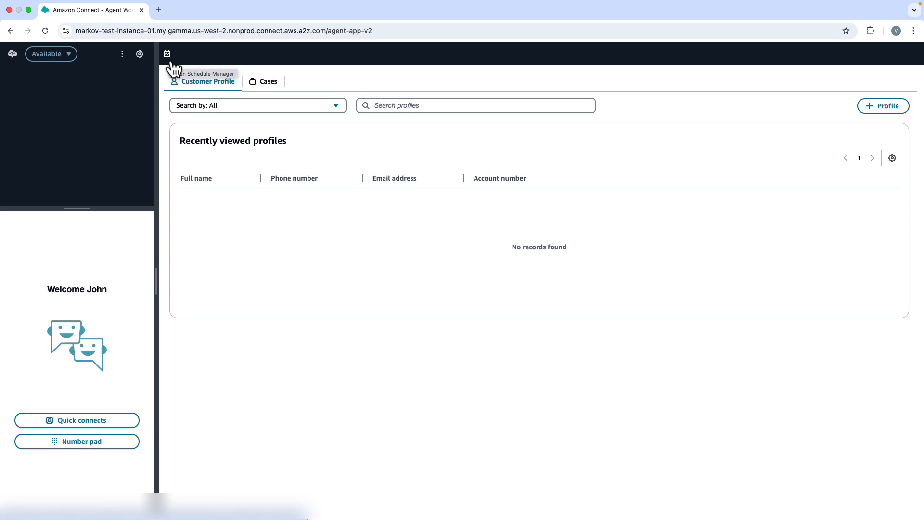
left_click(168, 54)
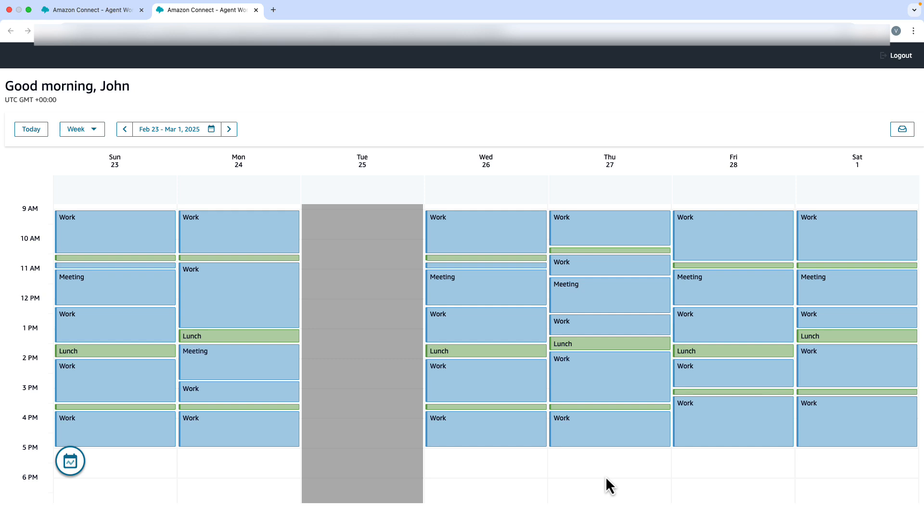
mouse_move(698, 171)
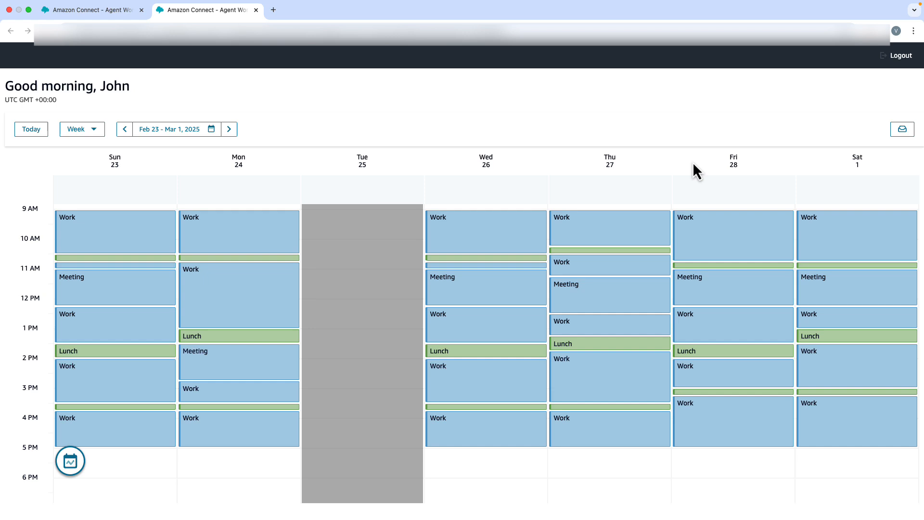
mouse_move(734, 167)
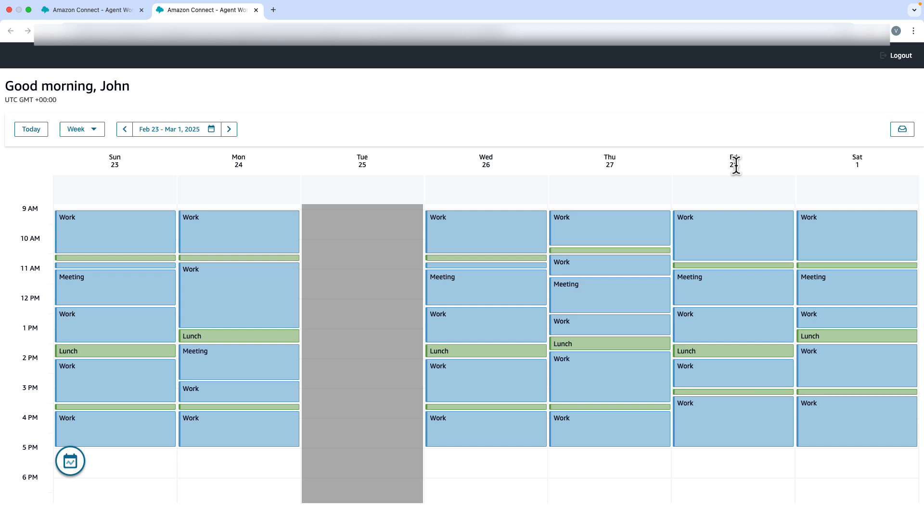
mouse_move(738, 246)
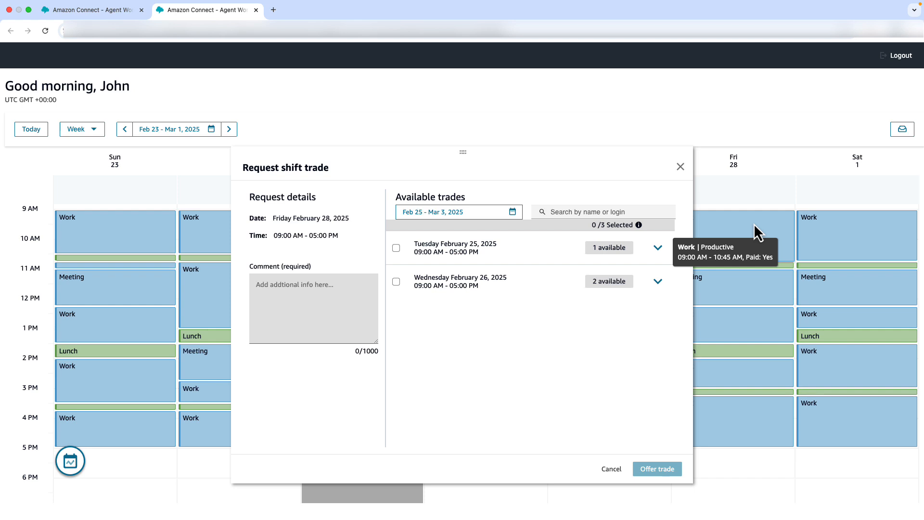
mouse_move(561, 364)
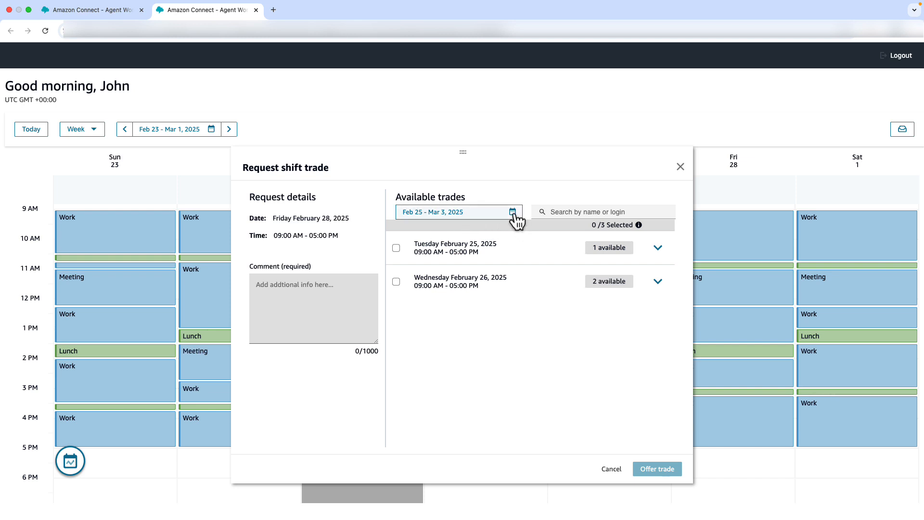
- Offer the Friday Feb 28 shift for the available agent's Tuesday Feb 25 shift, commented 'for personal commitment'
left_click(512, 211)
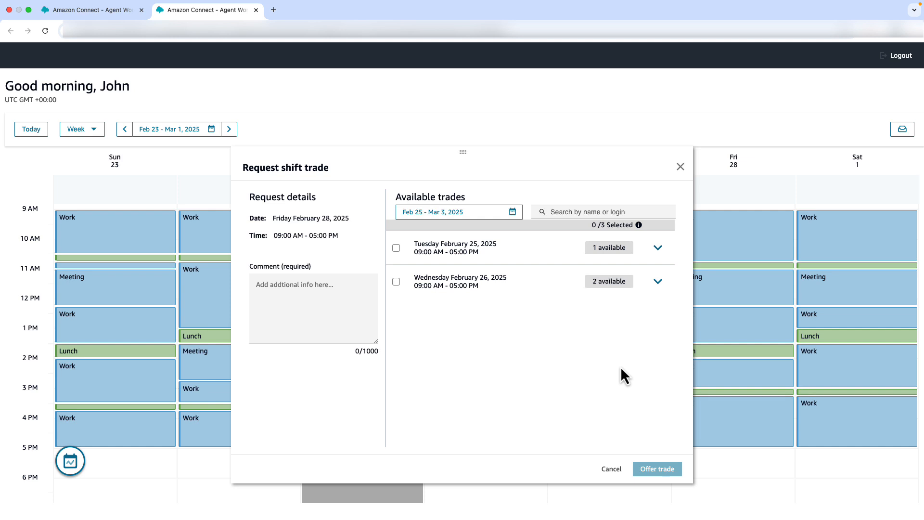
left_click(657, 247)
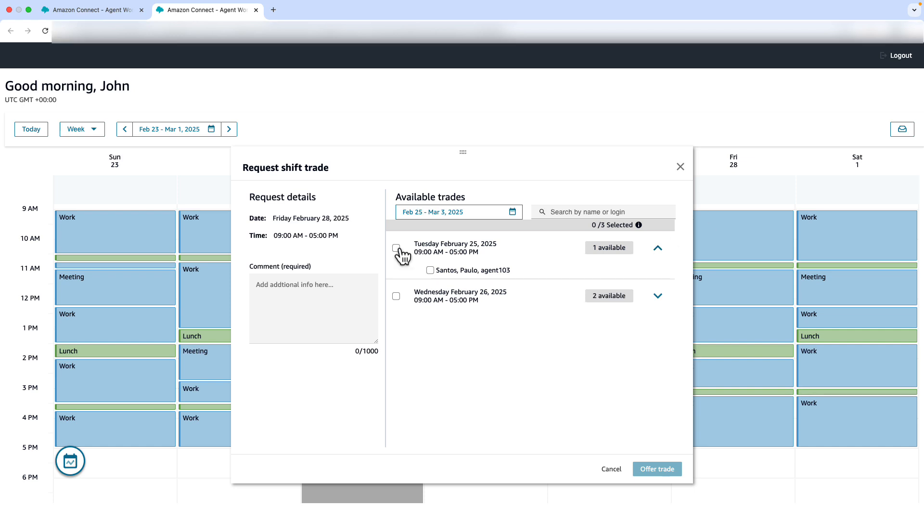
left_click(397, 247)
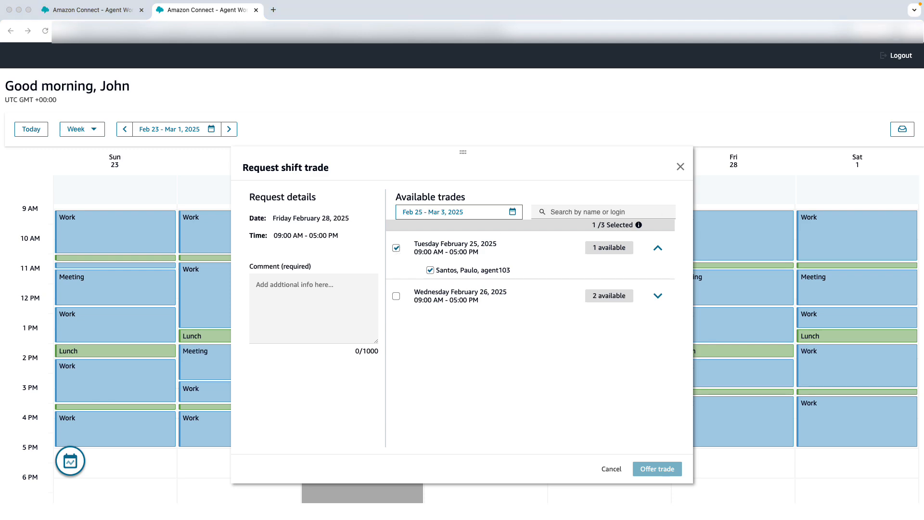
type("for personal commitment")
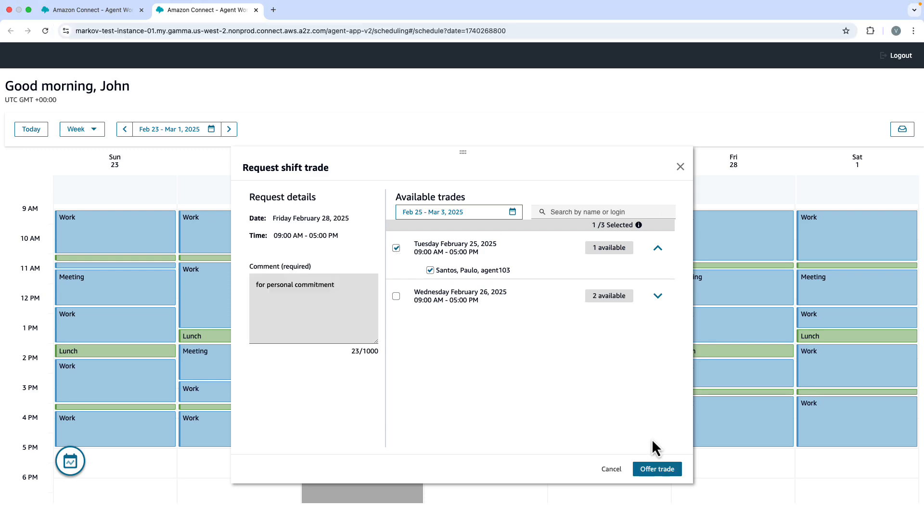
left_click(656, 469)
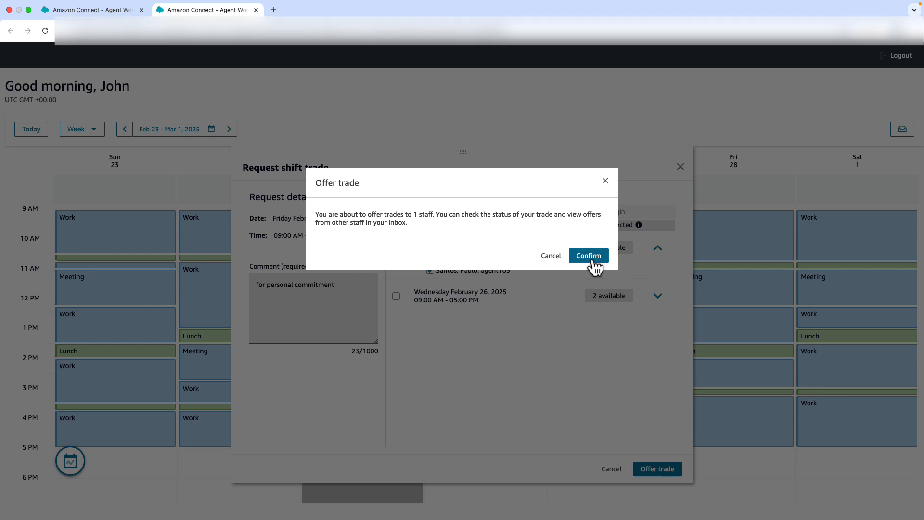
- Confirm the trade offer so Feb 28 shows pending, then view John's shift trade requests
left_click(587, 255)
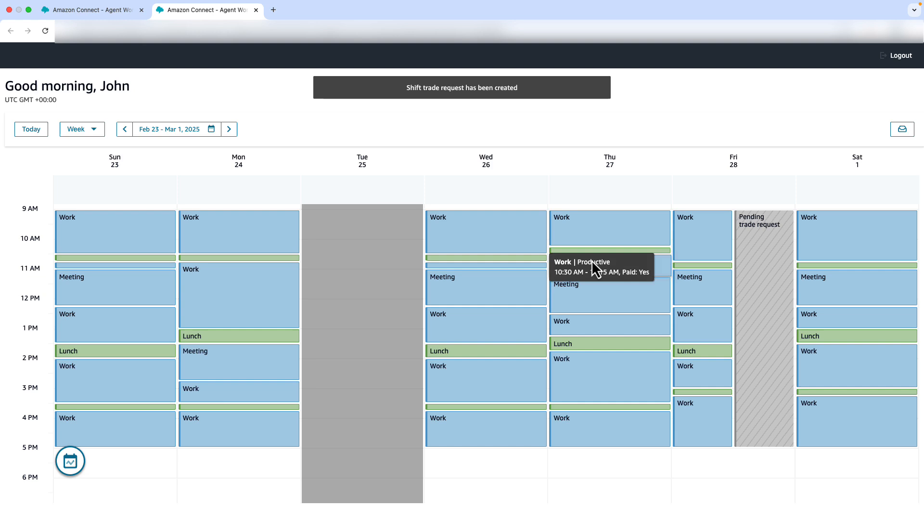
mouse_move(420, 88)
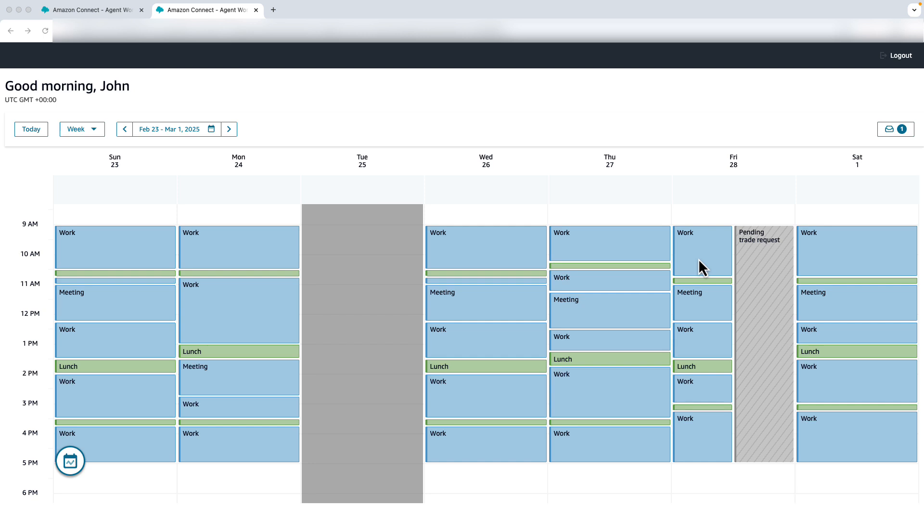
left_click(895, 129)
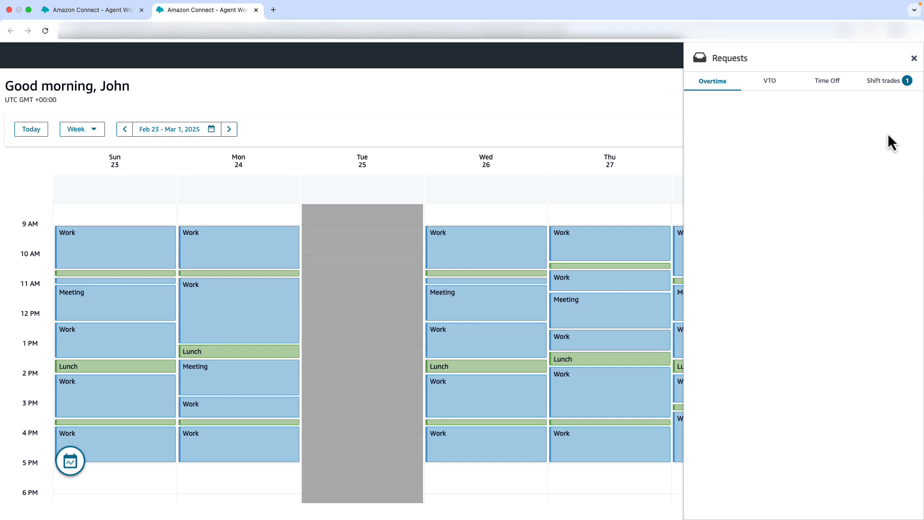
mouse_move(884, 81)
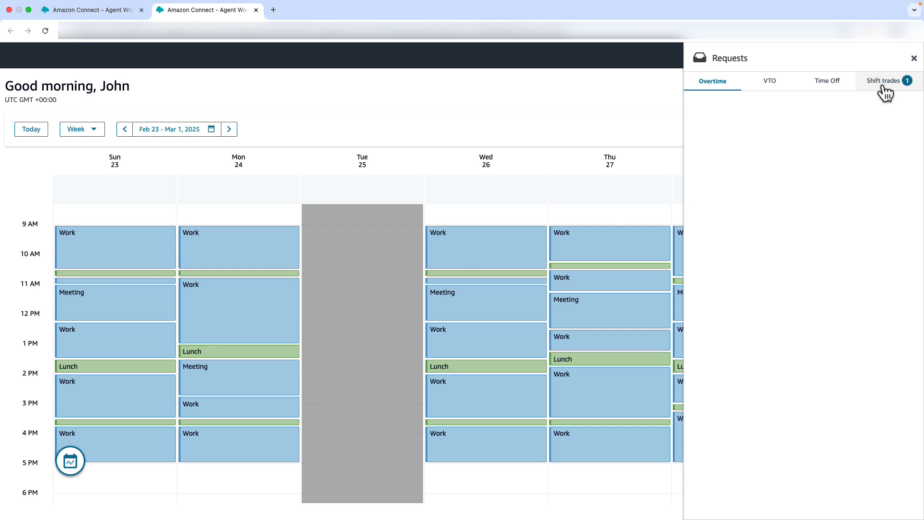
left_click(883, 81)
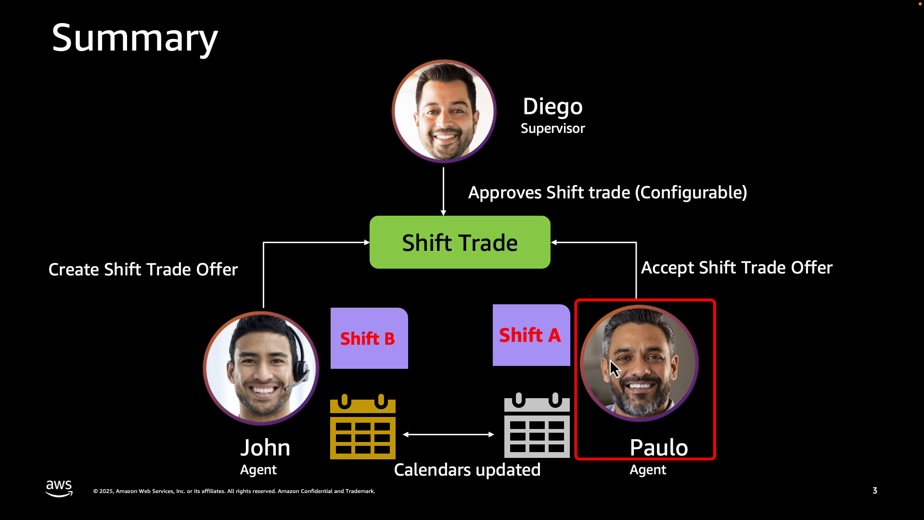
mouse_move(613, 366)
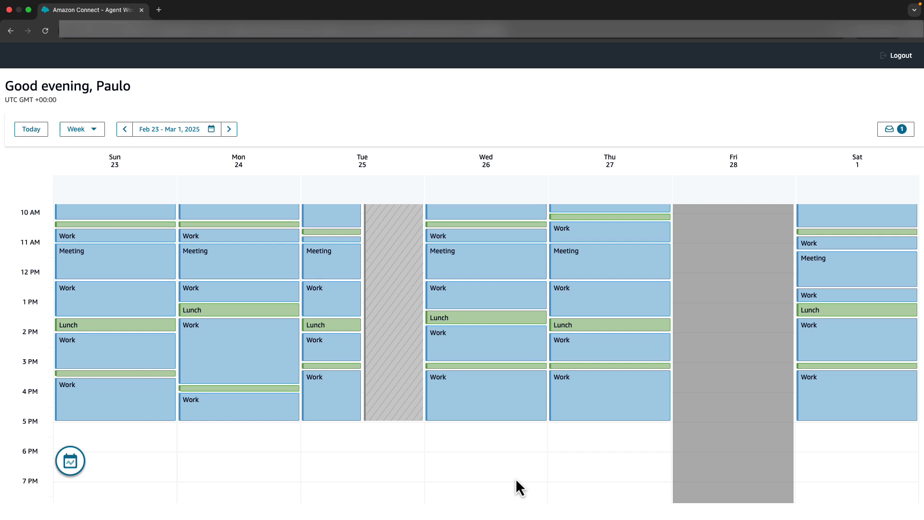
mouse_move(895, 129)
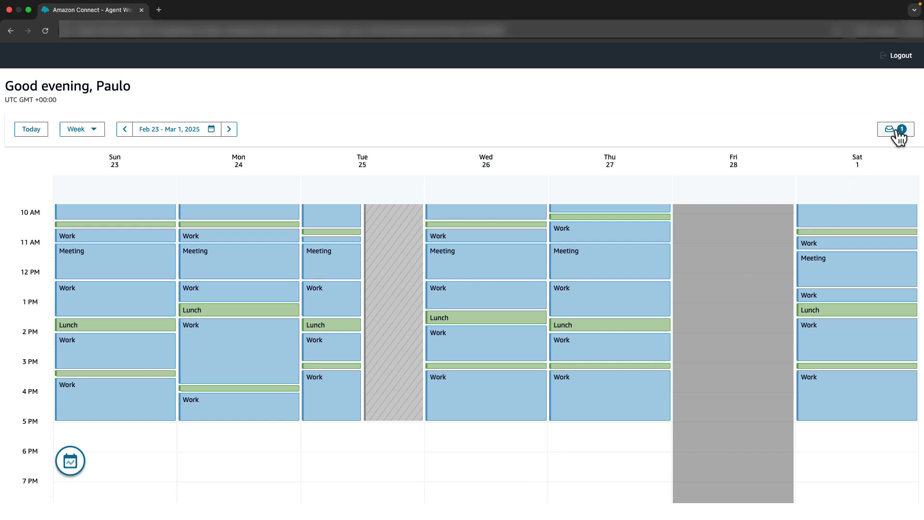
- As Paulo, view John's received Friday Feb 28 offer on the Tuesday trade request
left_click(895, 129)
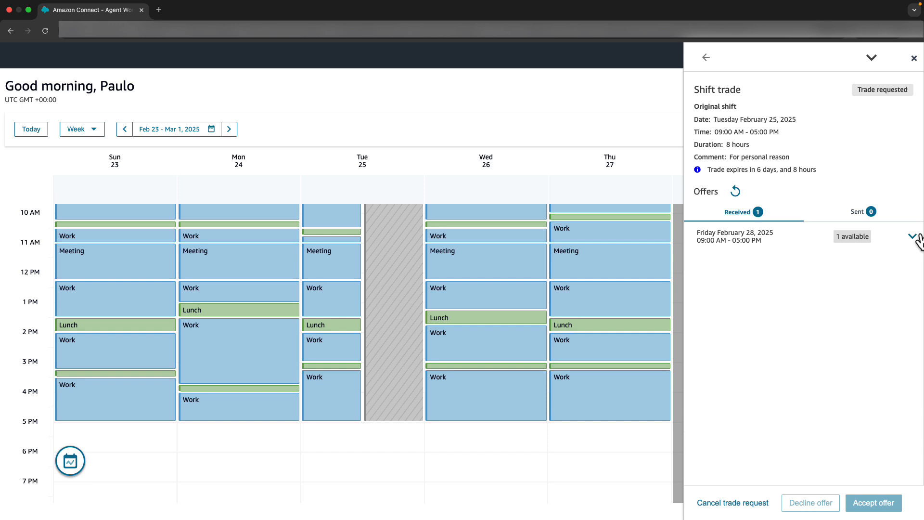
mouse_move(914, 241)
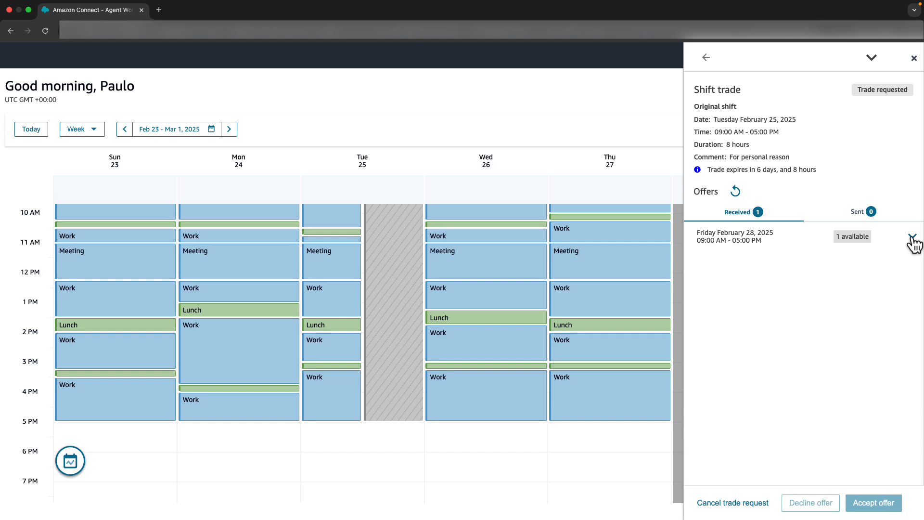
left_click(912, 237)
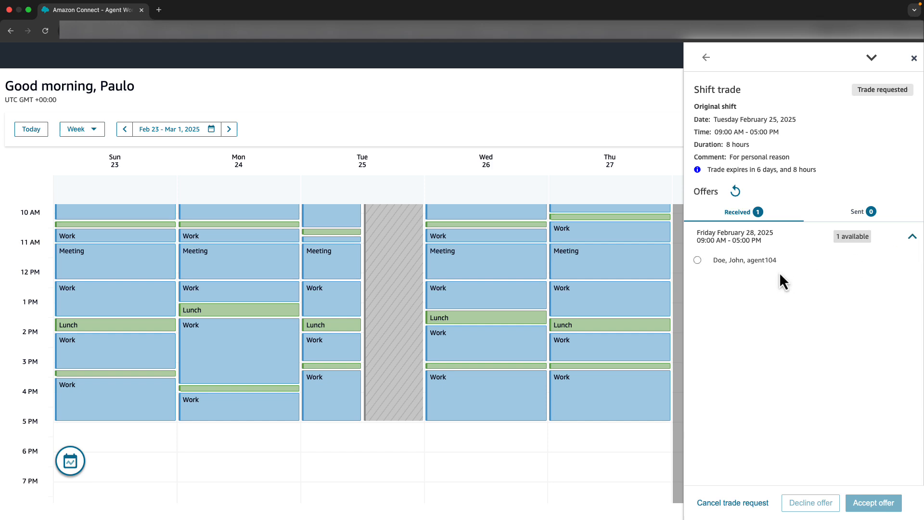
mouse_move(702, 269)
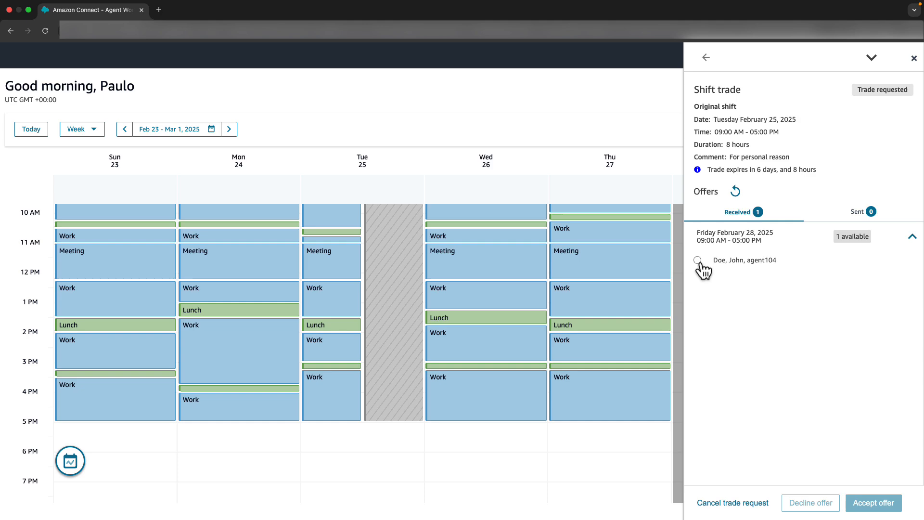
- Accept and confirm John's Friday Feb 28 offer for Paulo's Tuesday Feb 25 shift
left_click(697, 260)
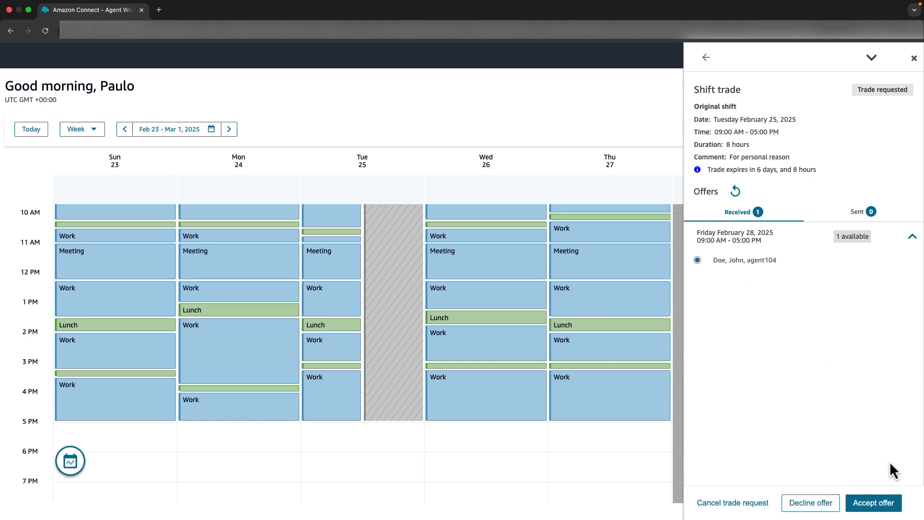
left_click(873, 502)
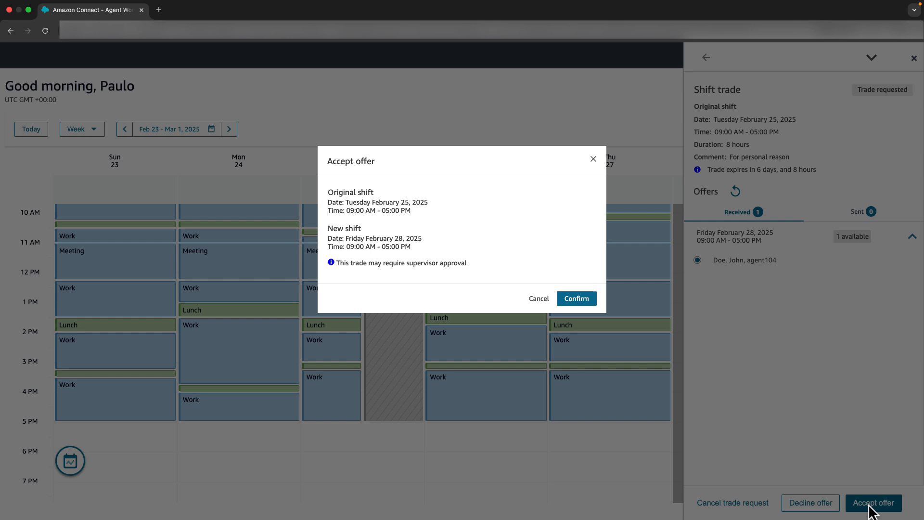
mouse_move(509, 244)
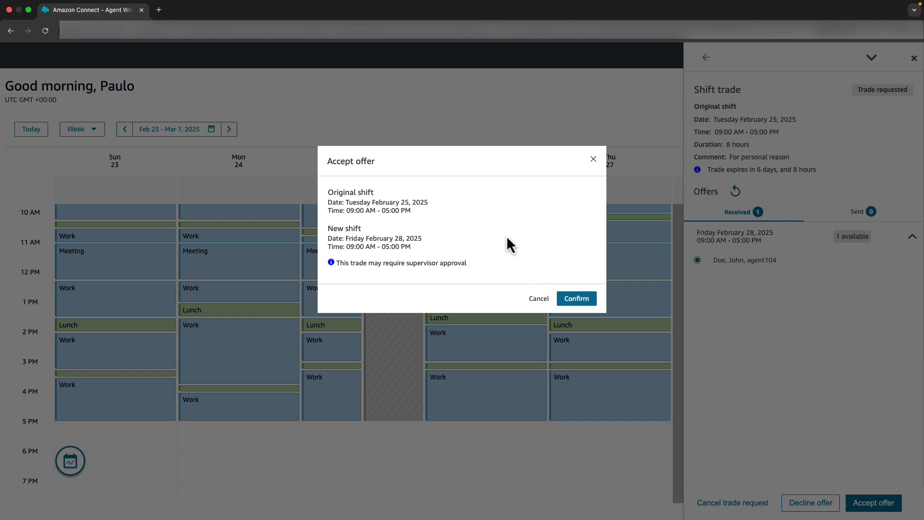
mouse_move(416, 241)
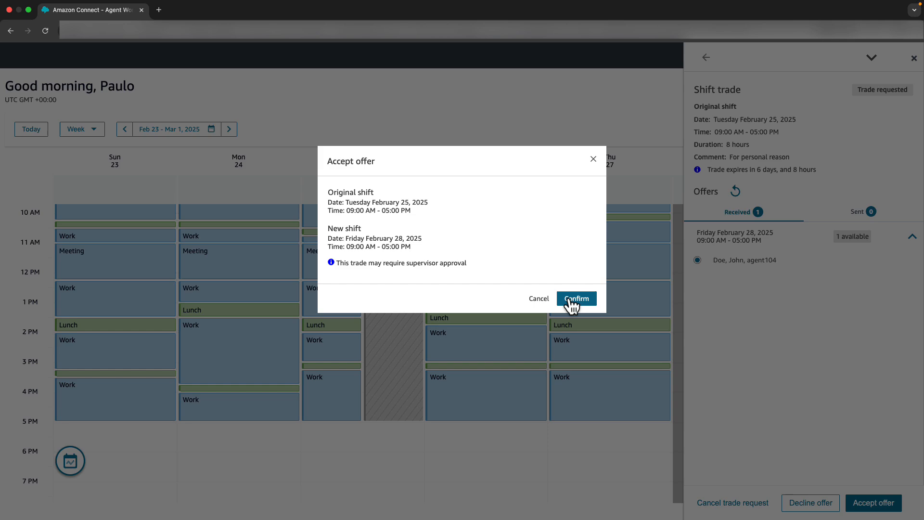
left_click(576, 298)
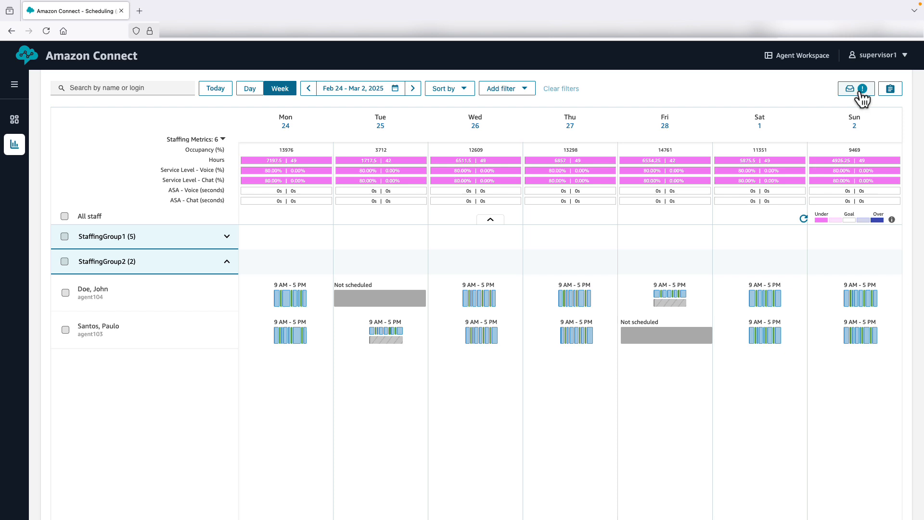
- As supervisor, show the staff requests list filtered to shift trades pending approval
left_click(849, 88)
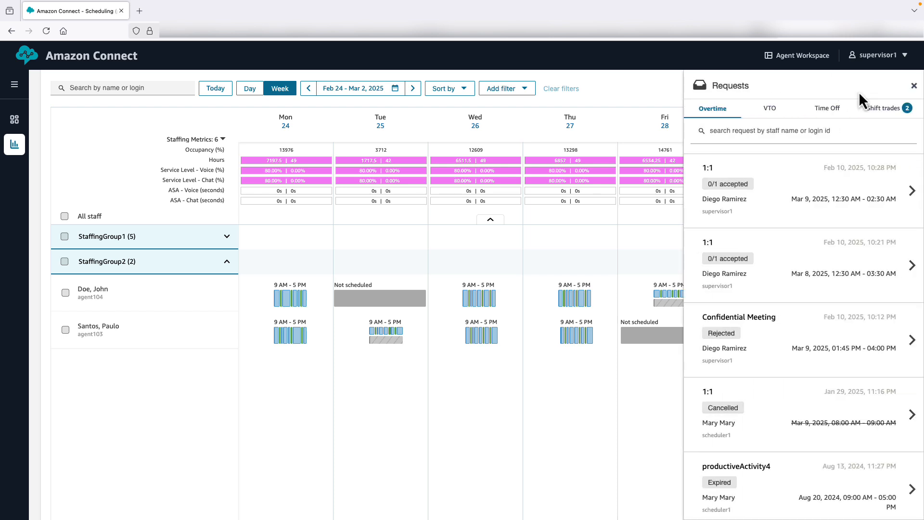
left_click(884, 107)
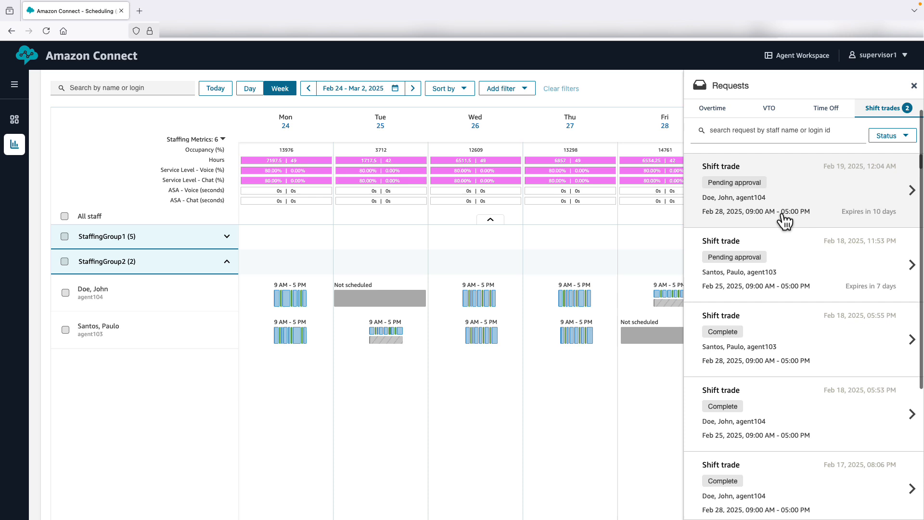
mouse_move(762, 280)
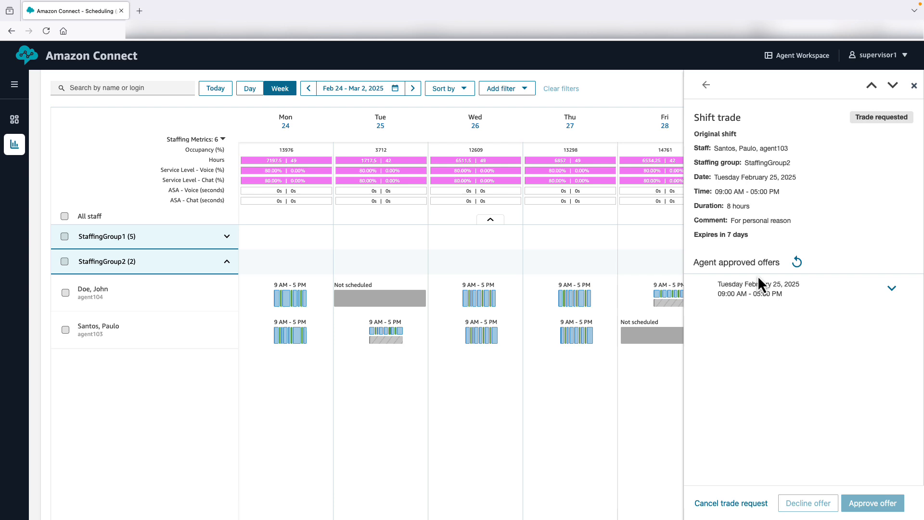
- Expand John's agent-approved offer within Paulo's Feb 25 trade request
left_click(892, 289)
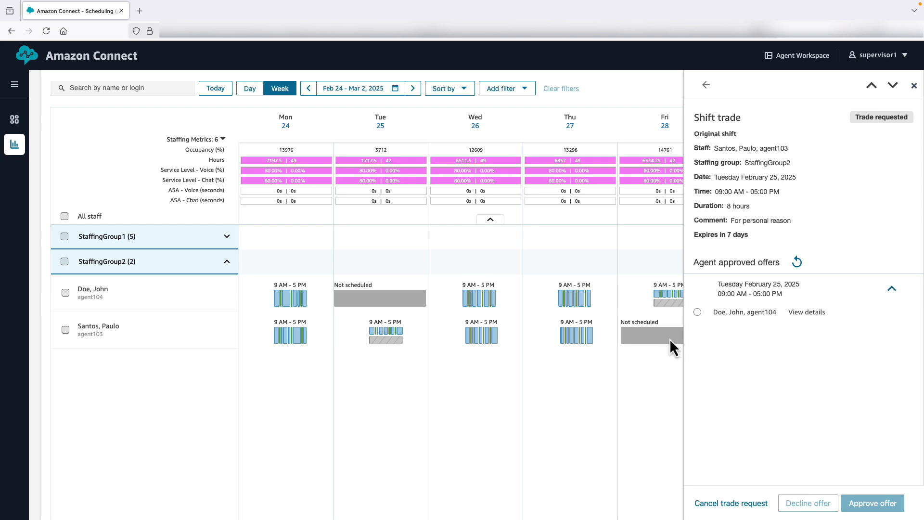
- Select John's agent-approved offer and request supervisor approval of the trade
left_click(873, 503)
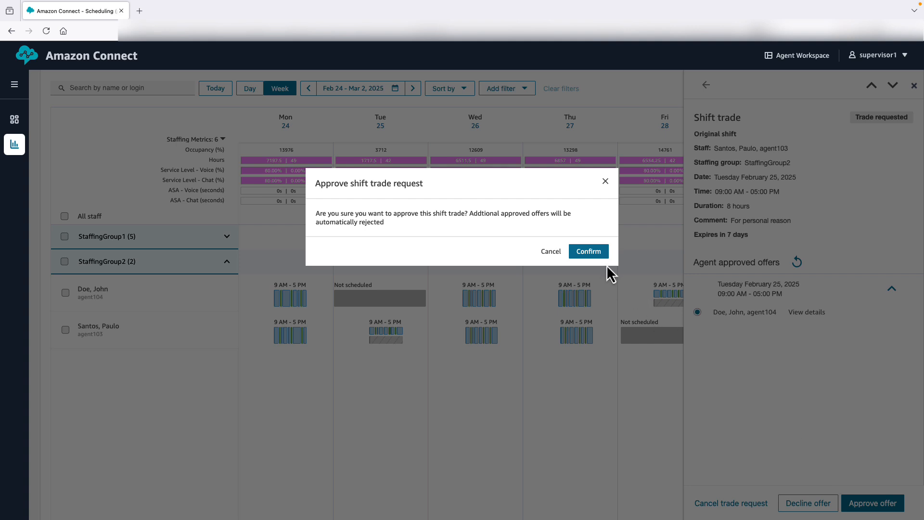
- Confirm approval so Paulo is off Tuesday Feb 25 and John is off Friday Feb 28
left_click(587, 251)
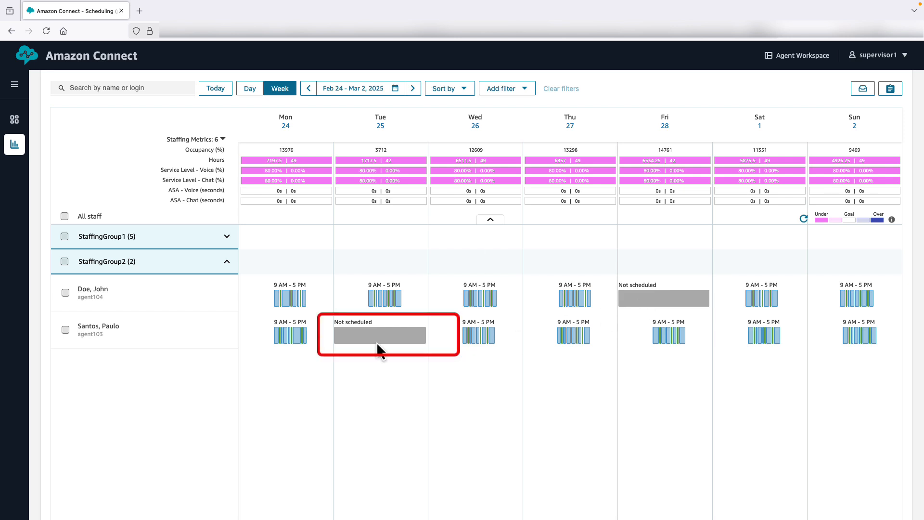
- View John's completed Friday February 28 trade showing Paulo's Tuesday as the new shift
left_click(861, 89)
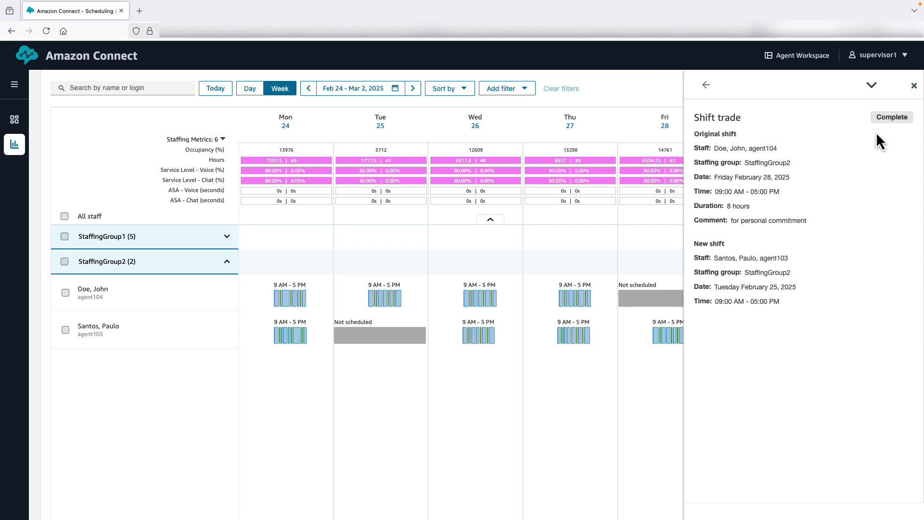
mouse_move(881, 122)
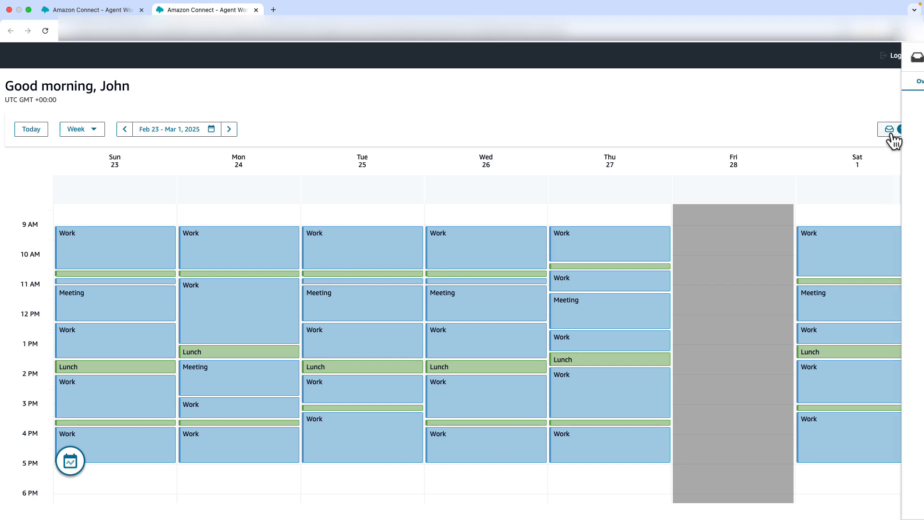
- Show John's shift trade requests from the requests inbox
left_click(888, 129)
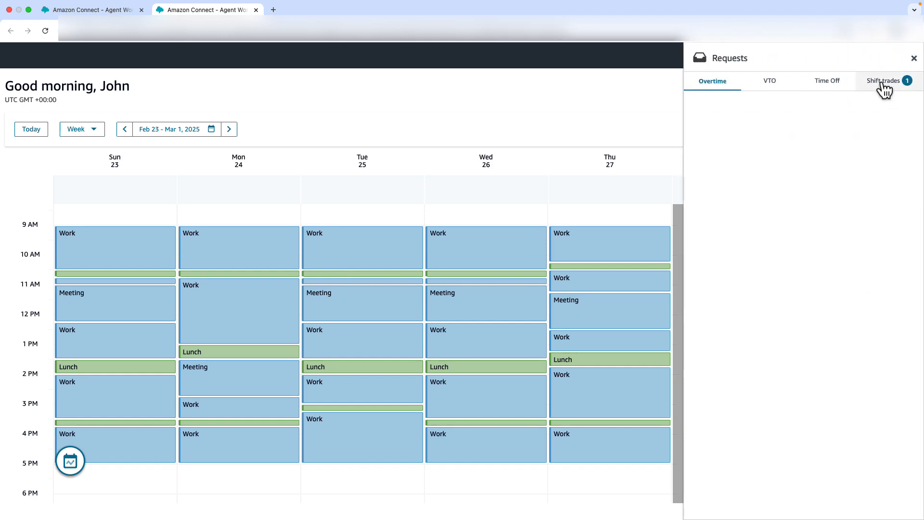
left_click(883, 81)
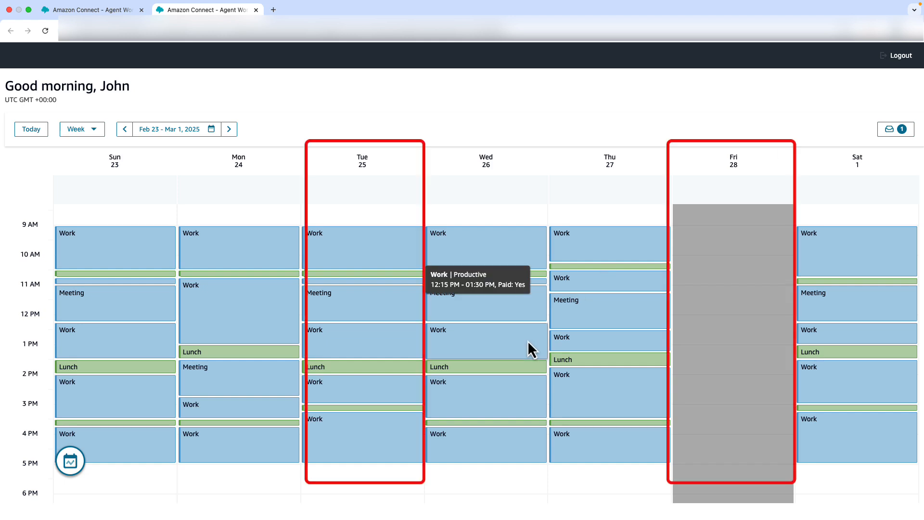
mouse_move(723, 353)
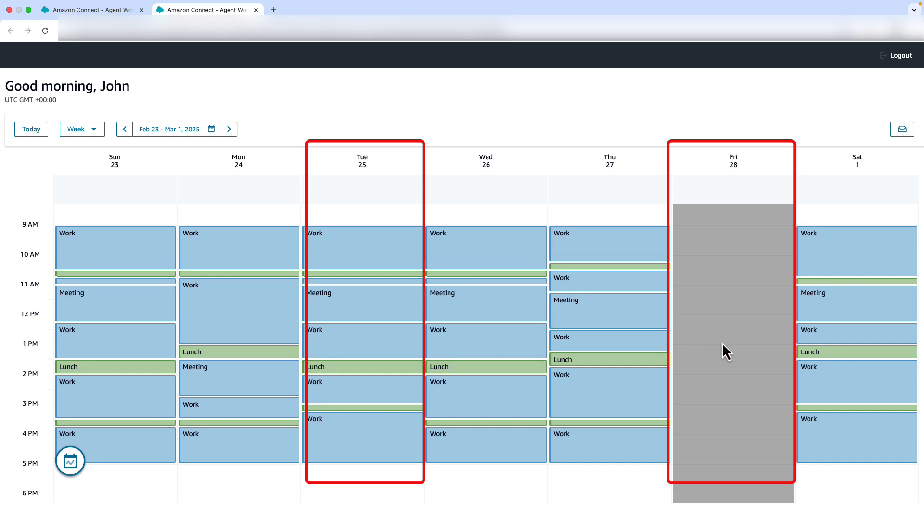
mouse_move(363, 296)
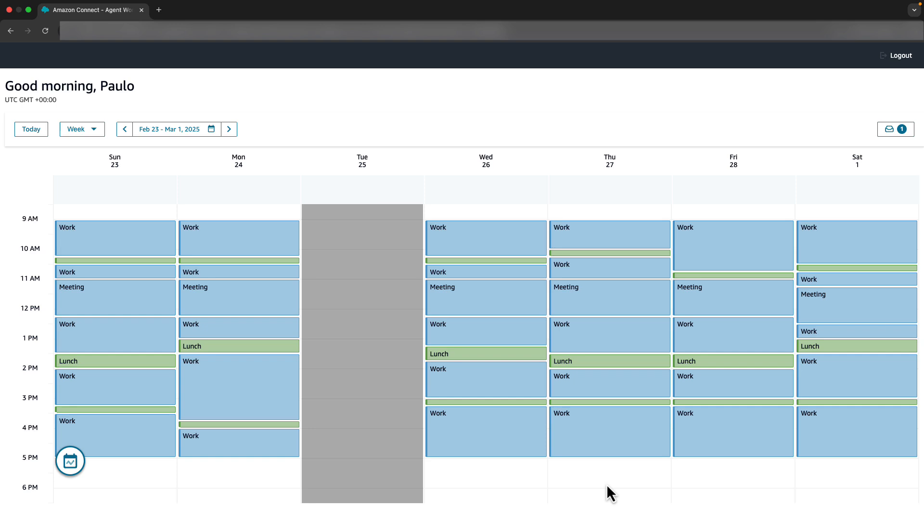
mouse_move(891, 129)
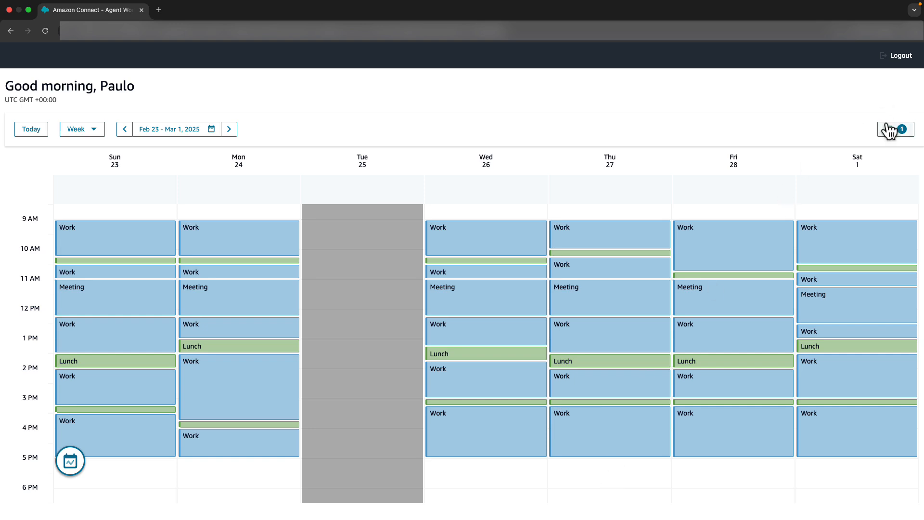
- View the completed trade details confirming Tuesday 25 was exchanged for Friday 28
left_click(894, 128)
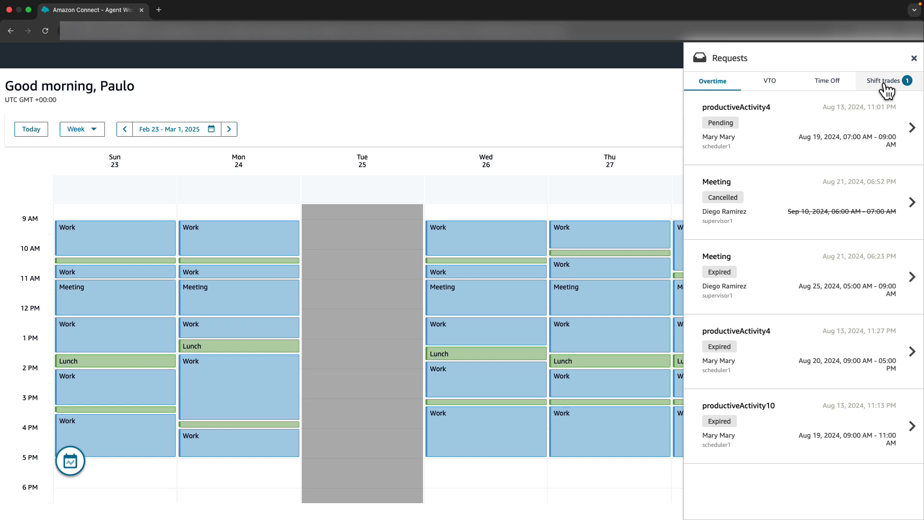
left_click(883, 81)
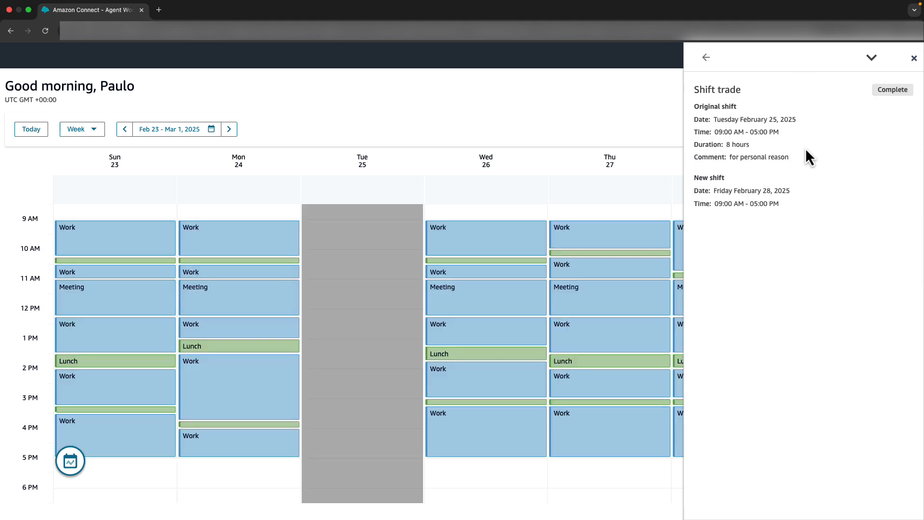
left_click(915, 58)
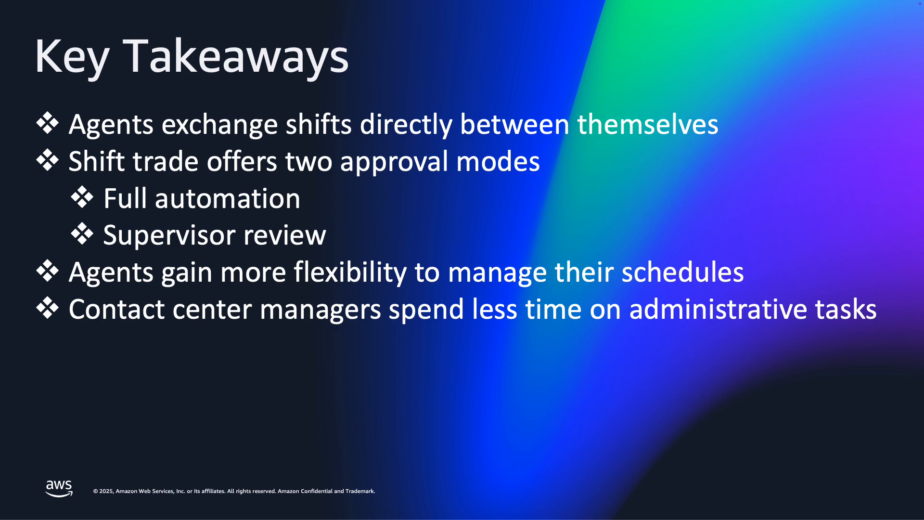
- Advance from the Key Takeaways slide to the closing Thank you slide
key("Right")
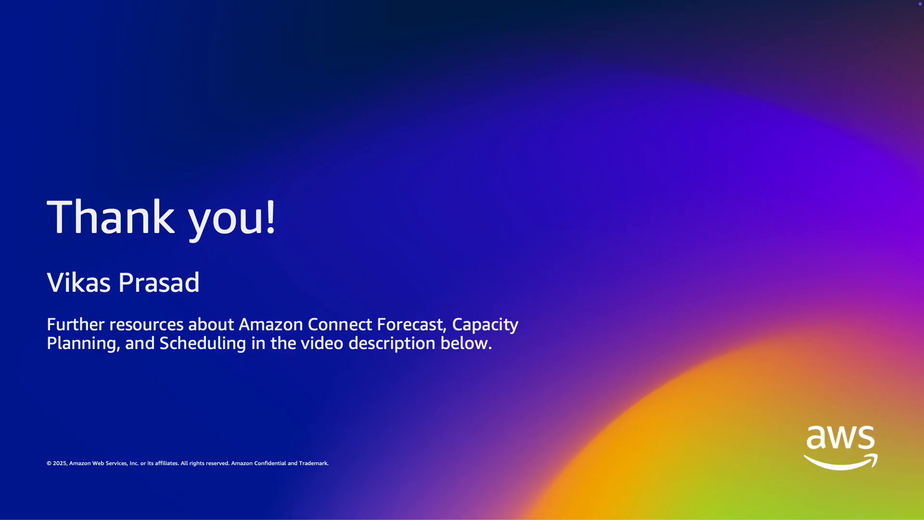